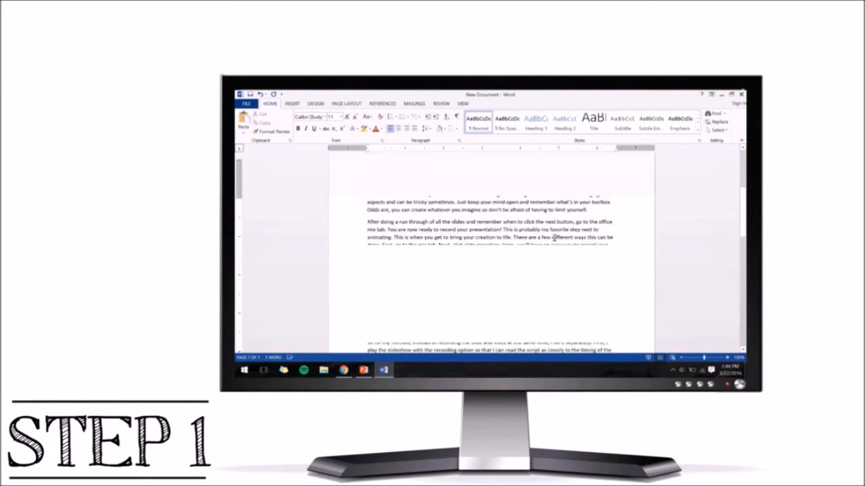
- Step through the slide thumbnails to the winding pond slide, revealing each slide's script notes
{"action": "scroll", "scroll_direction": "up", "scroll_amount": 3}
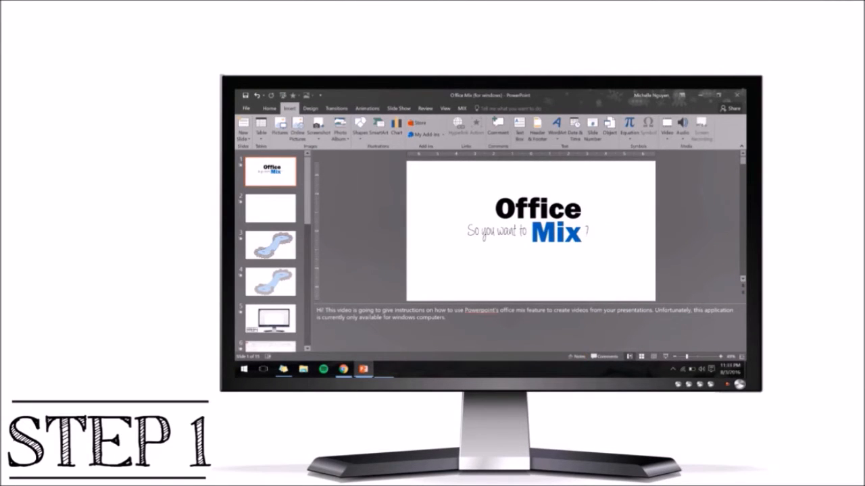
{"action": "left_click", "coordinate": [270, 208]}
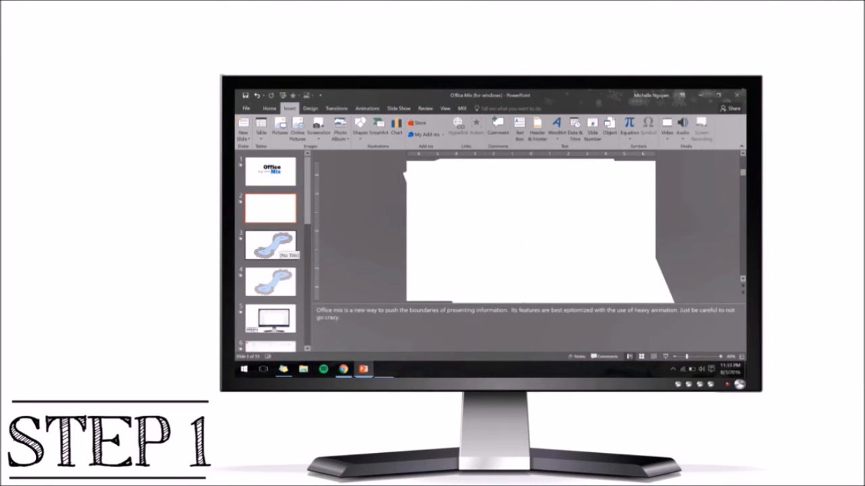
{"action": "left_click", "coordinate": [271, 245]}
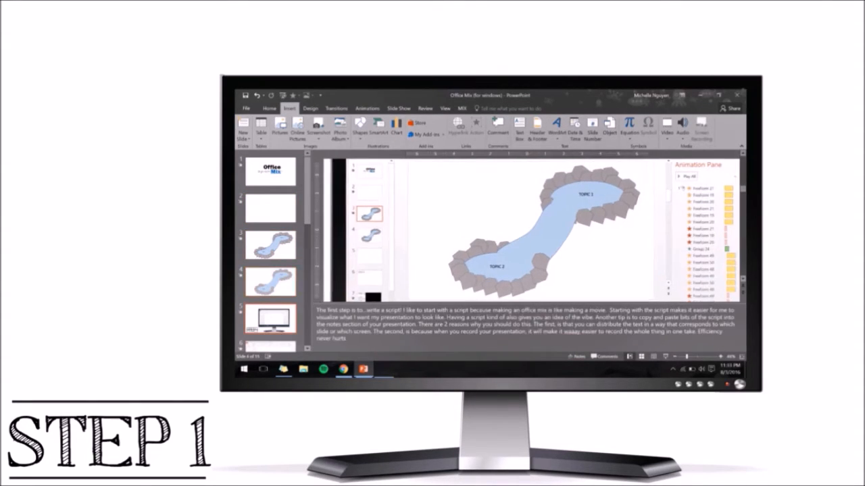
{"action": "left_click", "coordinate": [271, 317]}
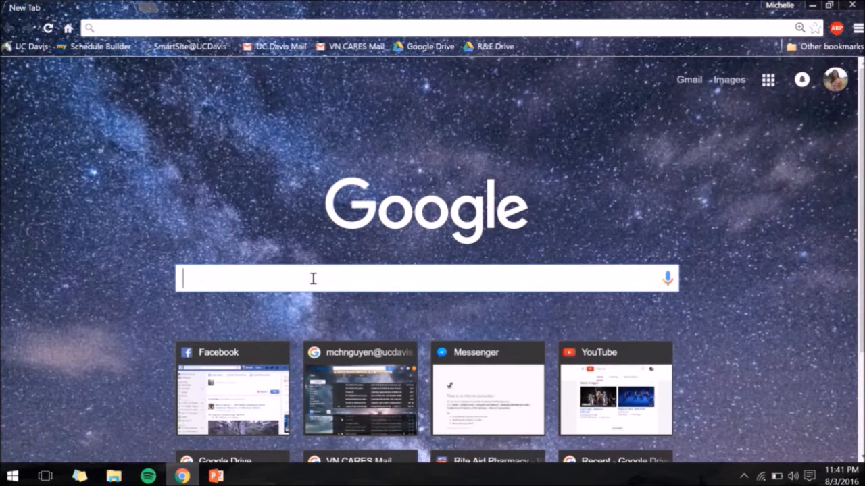
- Search Google for 'powerpoint inspiration'
{"action": "type", "text": "powerpoint inspiration"}
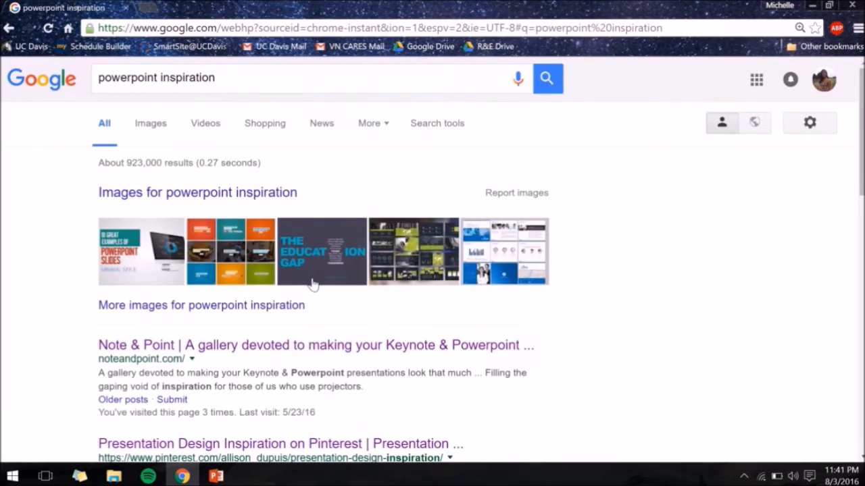
{"action": "mouse_move", "coordinate": [251, 200]}
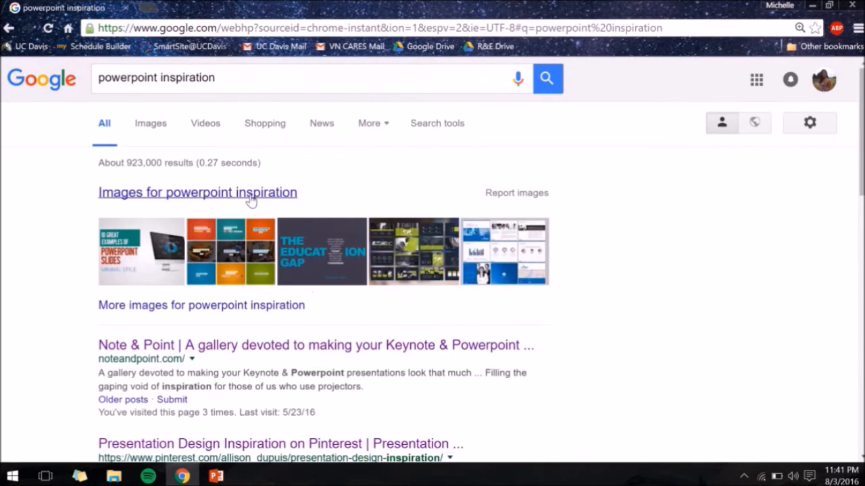
- Switch to image results for 'powerpoint inspiration' and browse down through the slide-design grid
{"action": "left_click", "coordinate": [150, 123]}
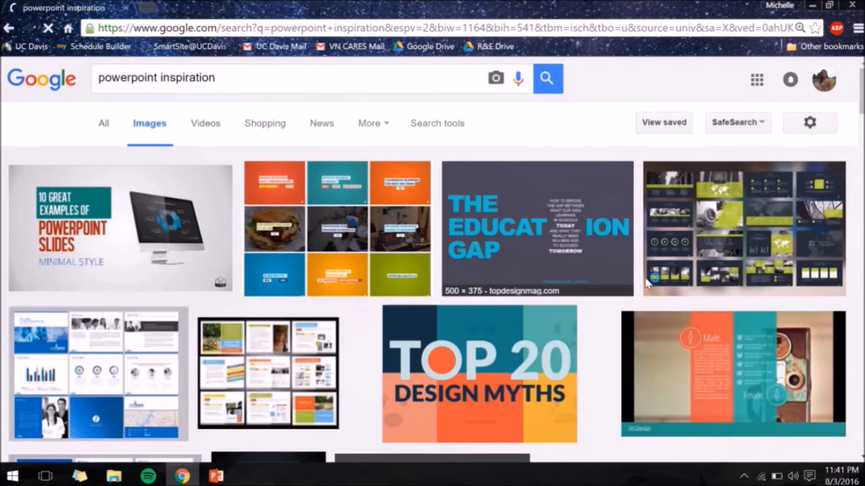
{"action": "scroll", "scroll_direction": "down", "scroll_amount": 3}
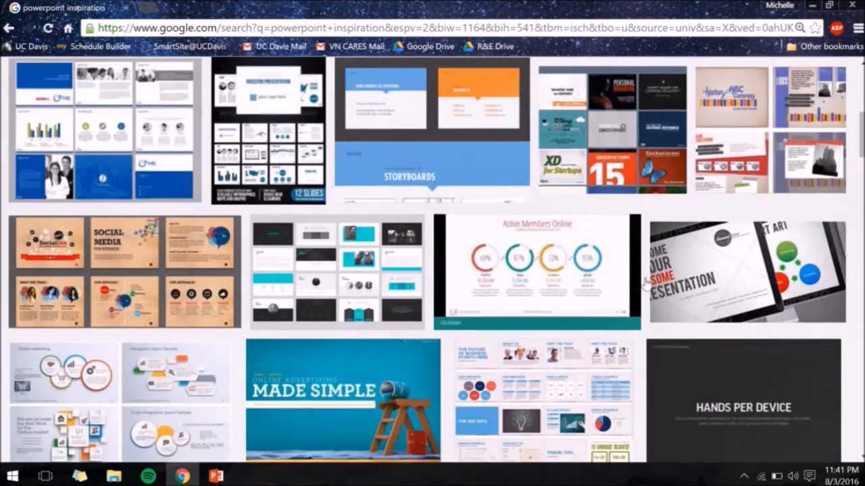
{"action": "scroll", "scroll_direction": "down", "scroll_amount": 3}
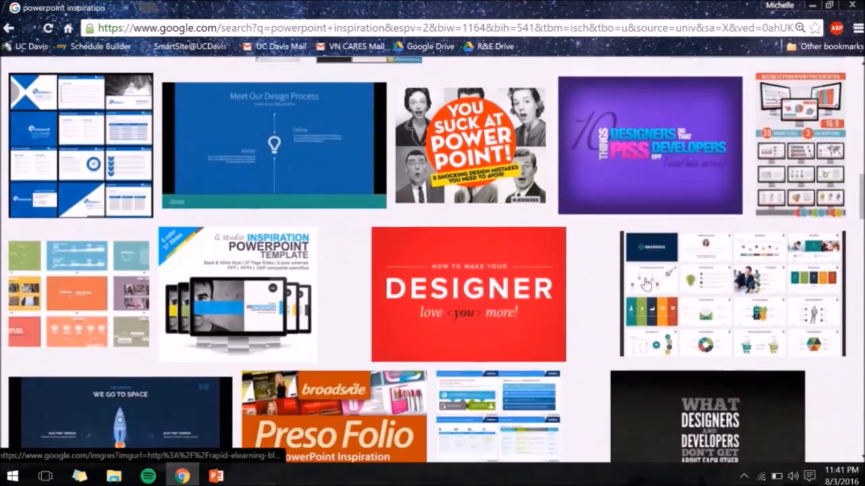
{"action": "scroll", "scroll_direction": "down", "scroll_amount": 3}
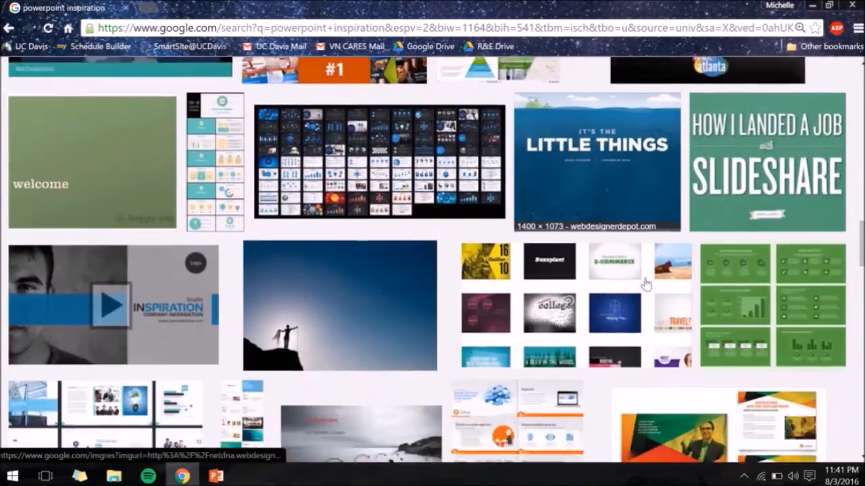
{"action": "scroll", "scroll_direction": "down", "scroll_amount": 3}
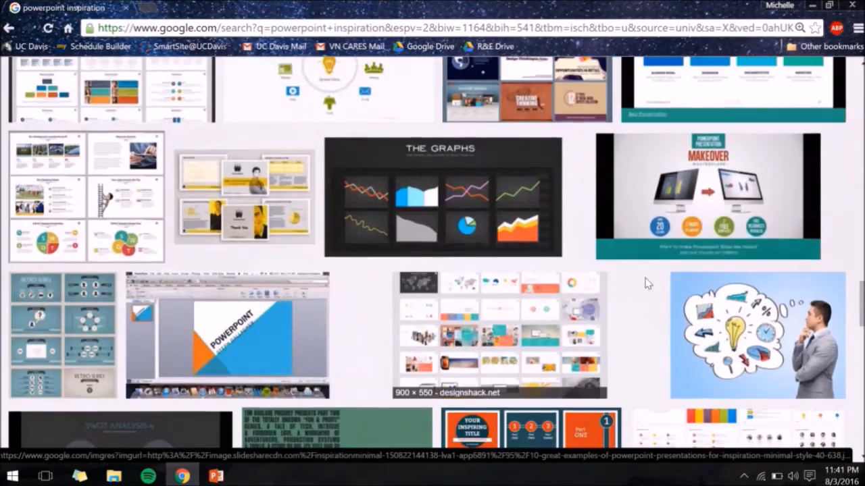
{"action": "scroll", "scroll_direction": "down", "scroll_amount": 3}
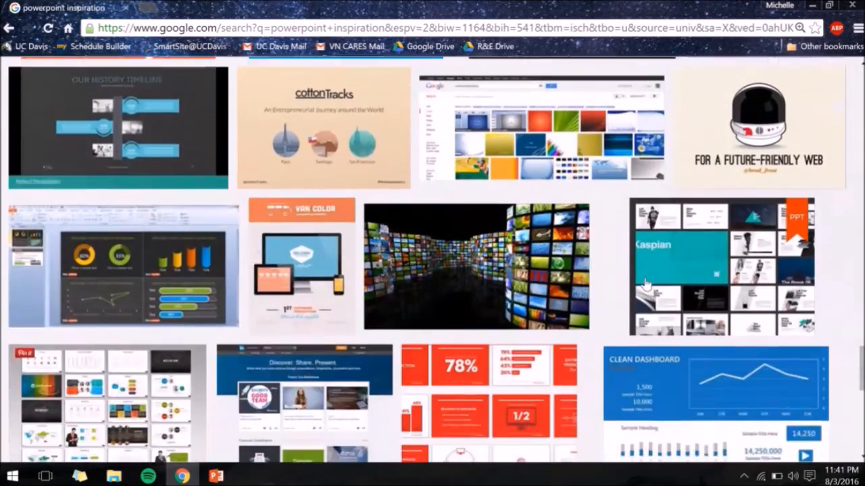
{"action": "scroll", "scroll_direction": "down", "scroll_amount": 3}
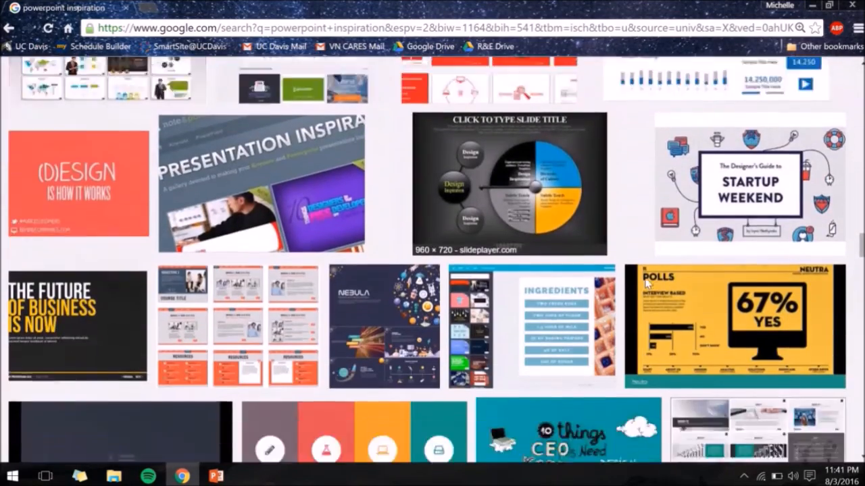
{"action": "scroll", "scroll_direction": "down", "scroll_amount": 3}
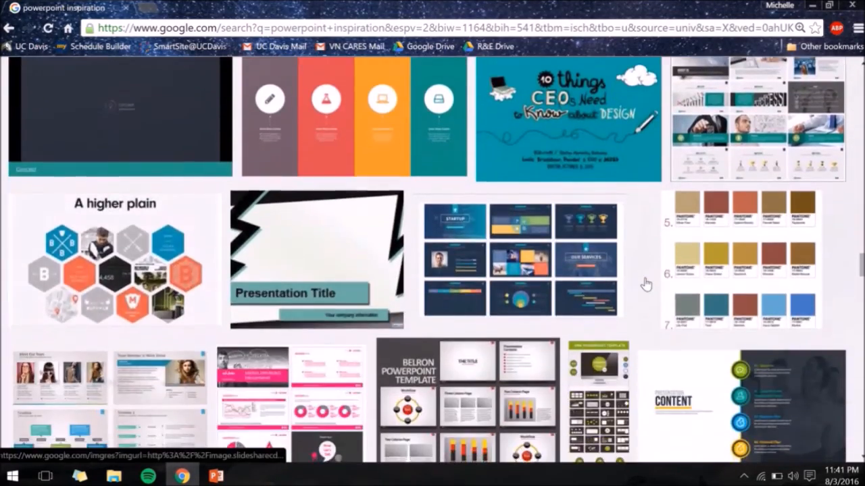
{"action": "scroll", "scroll_direction": "down", "scroll_amount": 3}
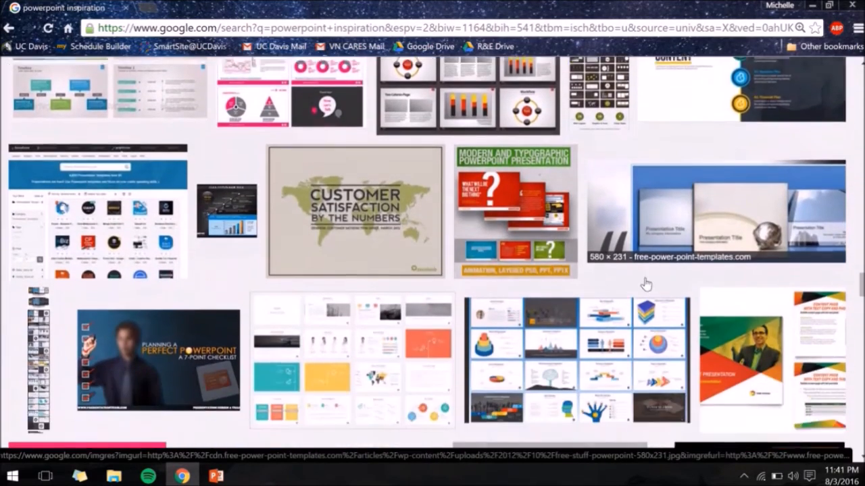
{"action": "scroll", "scroll_direction": "down", "scroll_amount": 3}
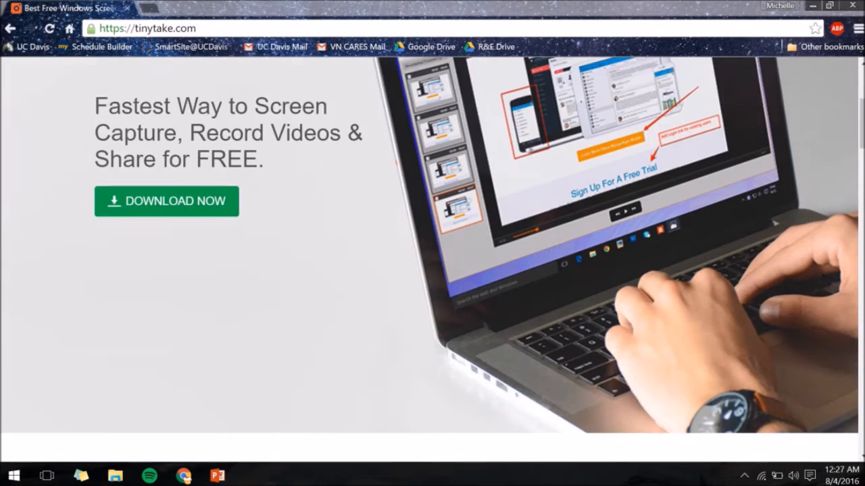
{"action": "scroll", "scroll_direction": "down", "scroll_amount": 3}
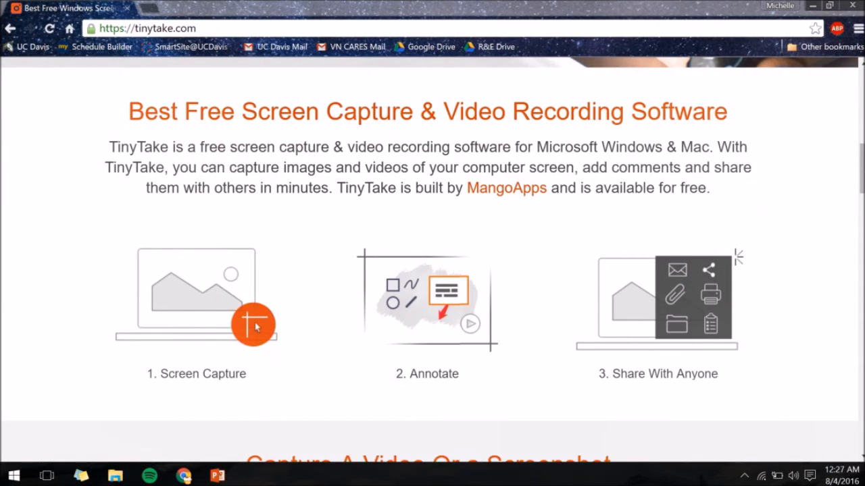
{"action": "scroll", "scroll_direction": "down", "scroll_amount": 3}
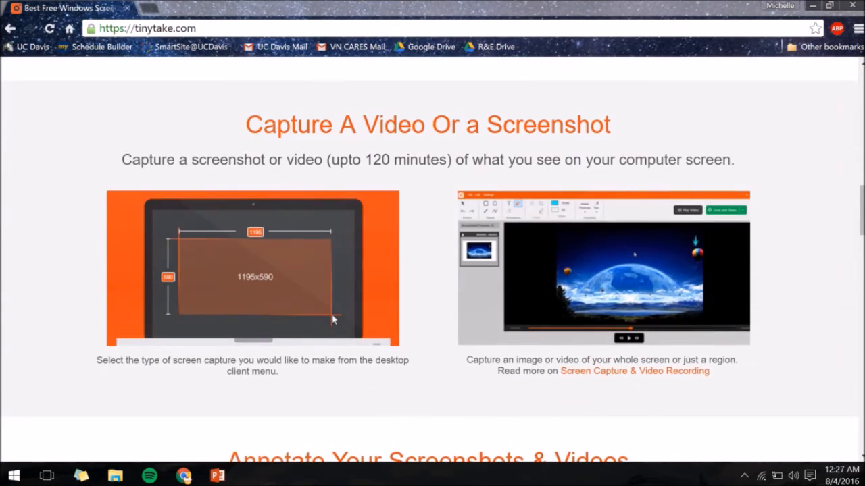
{"action": "scroll", "scroll_direction": "down", "scroll_amount": 3}
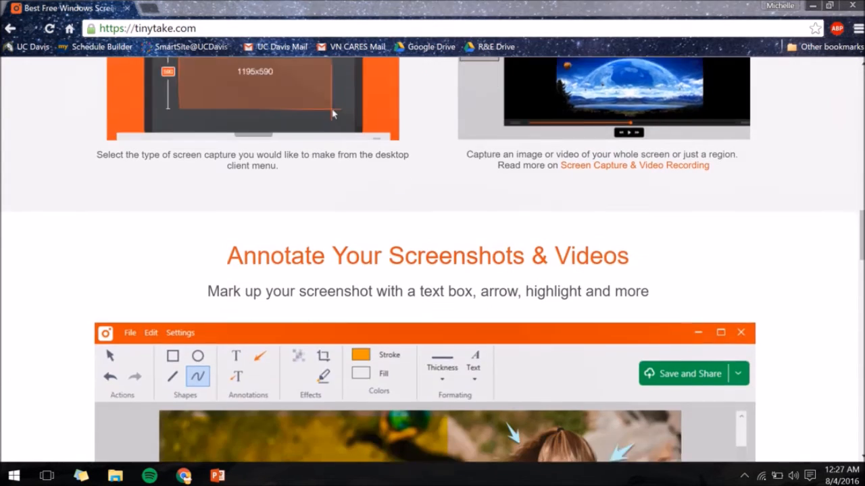
{"action": "scroll", "scroll_direction": "down", "scroll_amount": 3}
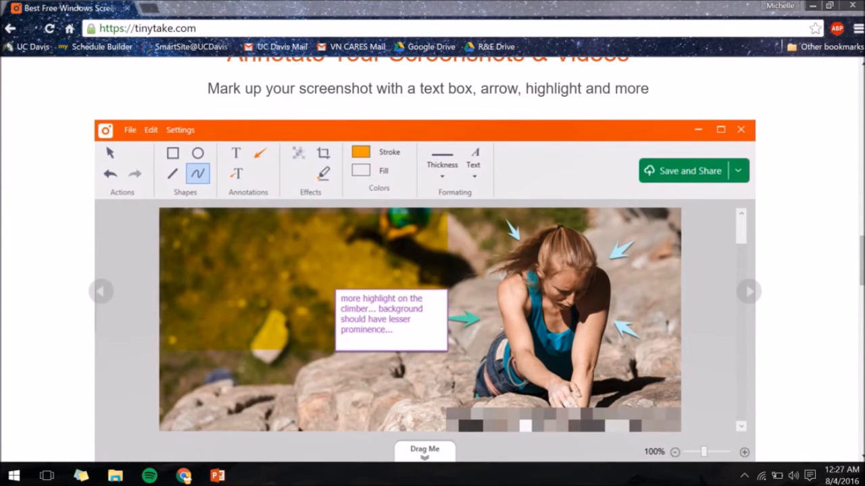
{"action": "scroll", "scroll_direction": "down", "scroll_amount": 3}
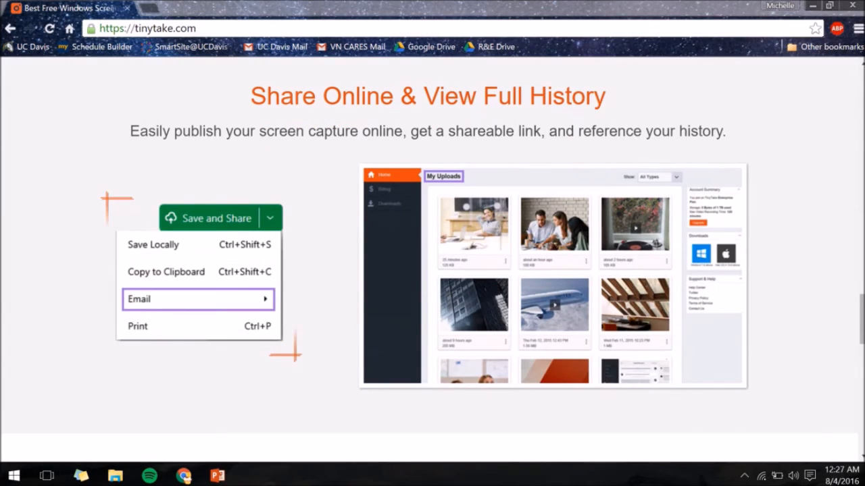
{"action": "scroll", "scroll_direction": "down", "scroll_amount": 3}
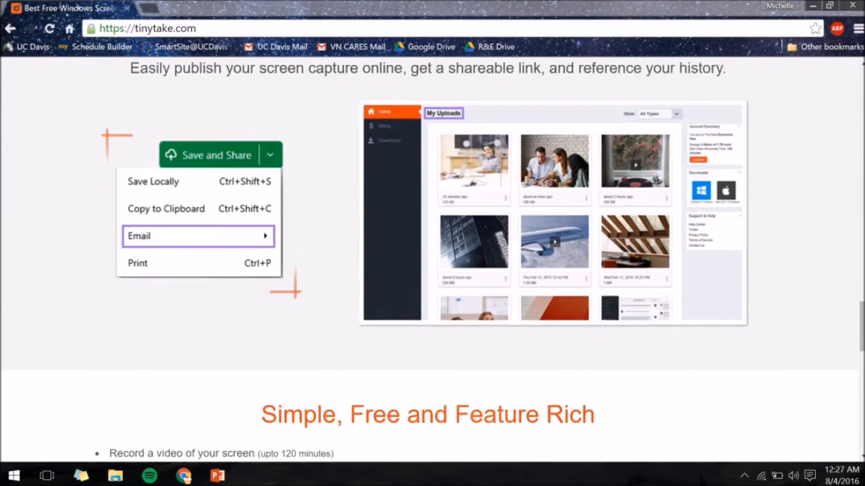
{"action": "scroll", "scroll_direction": "down", "scroll_amount": 3}
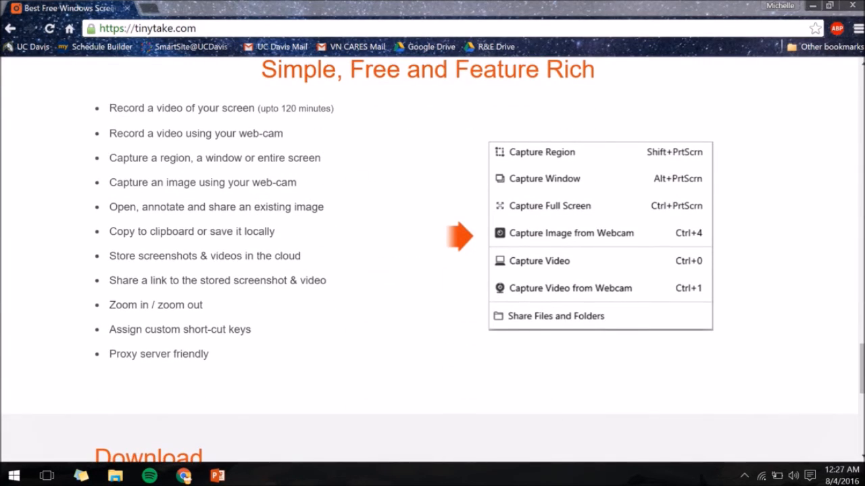
{"action": "scroll", "scroll_direction": "down", "scroll_amount": 3}
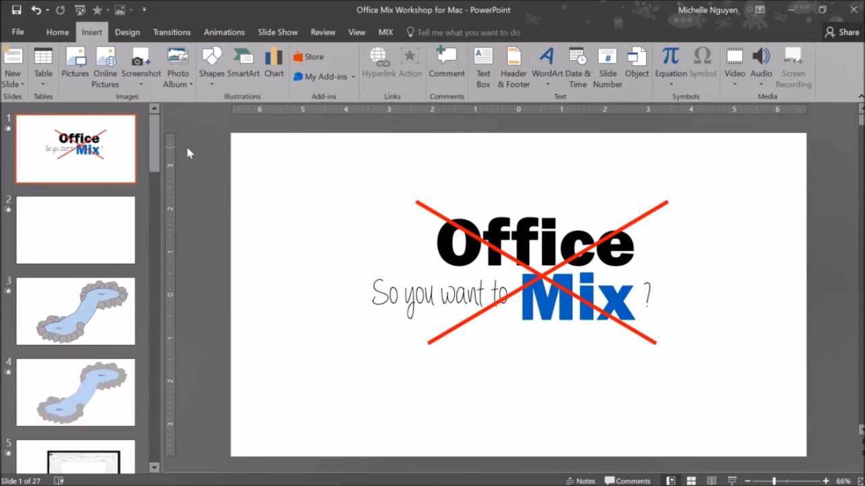
{"action": "mouse_move", "coordinate": [713, 465]}
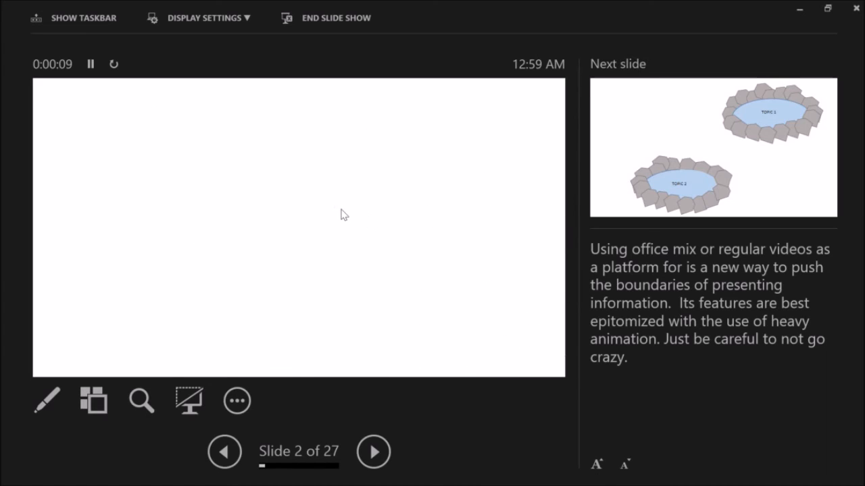
- Advance the Presenter View slide show to slide 3 of 27 with the two pond shapes
{"action": "left_click", "coordinate": [373, 451]}
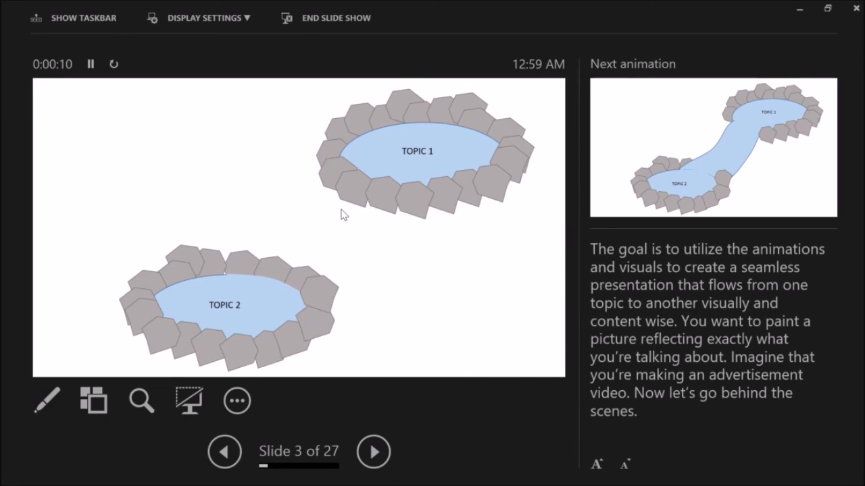